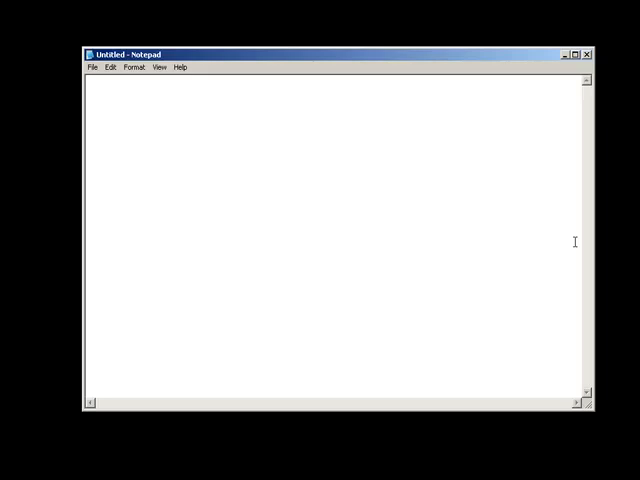
# Note 2 and 5, then use Calculator's scientific Bin mode to get 101 and 10.
pyautogui.click(90, 88)
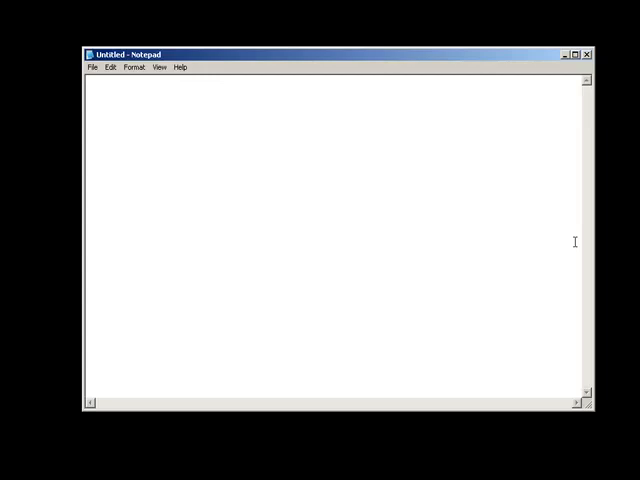
pyautogui.moveTo(472, 188)
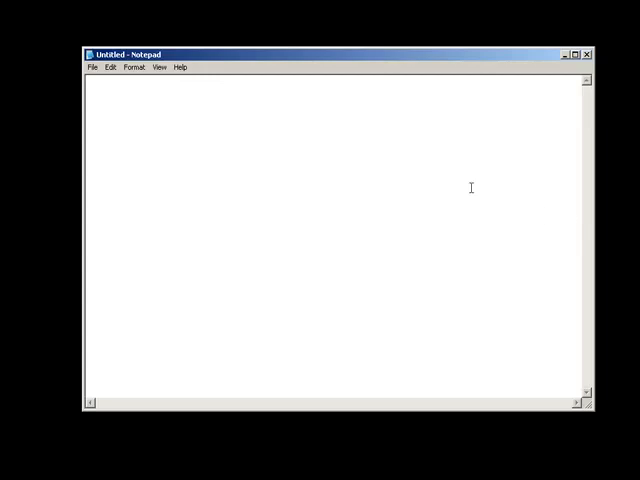
pyautogui.moveTo(444, 194)
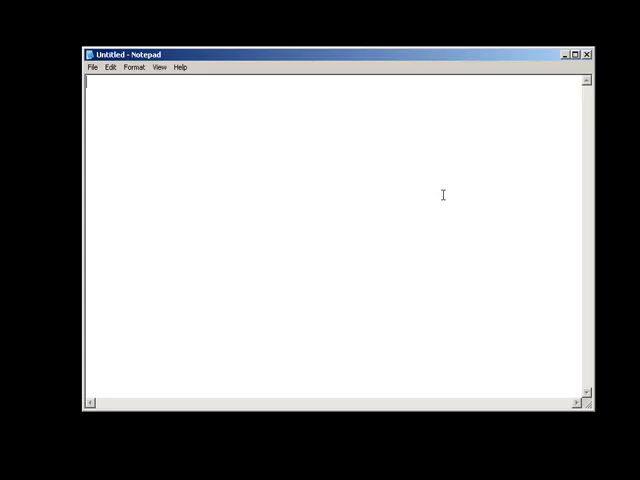
pyautogui.write('2')
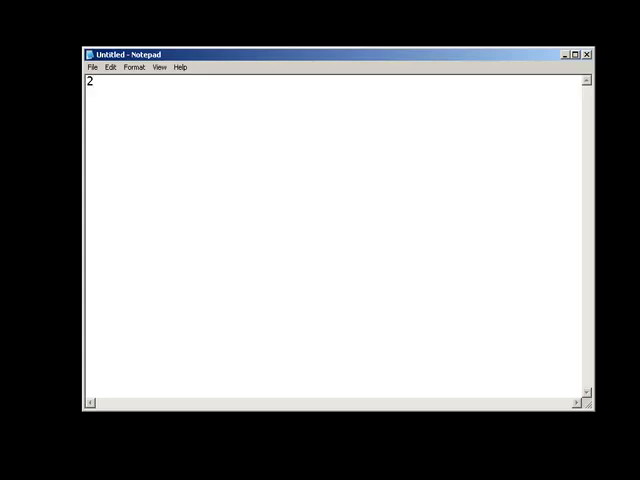
pyautogui.write('5')
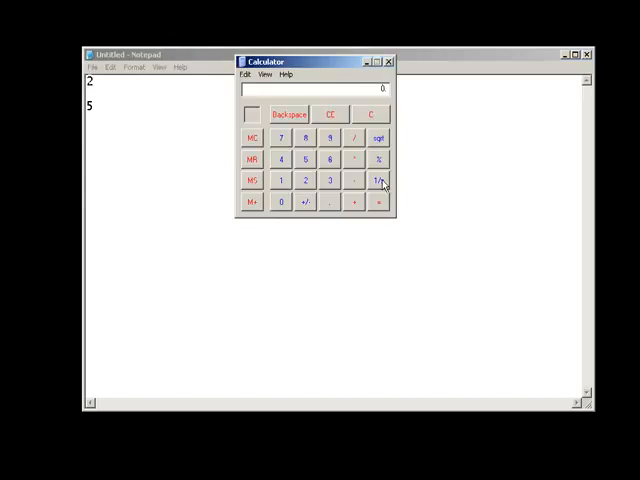
pyautogui.moveTo(344, 72)
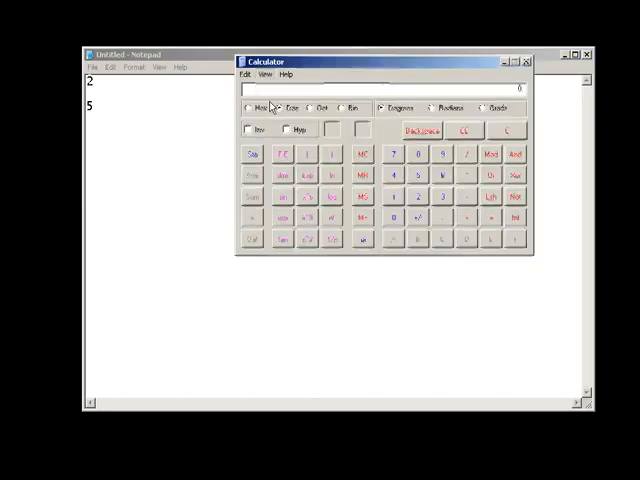
pyautogui.click(280, 108)
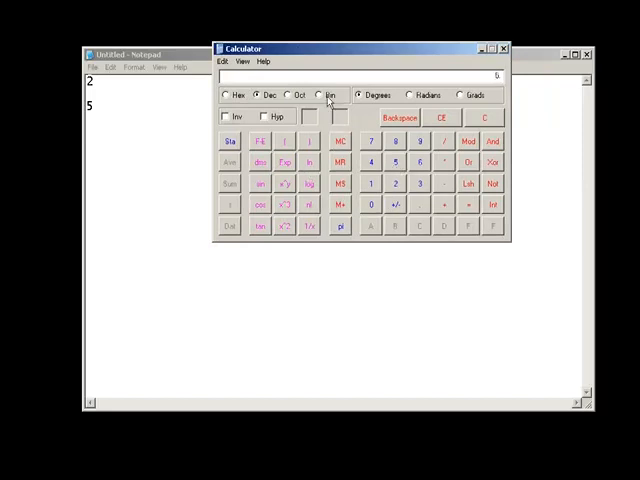
pyautogui.click(332, 96)
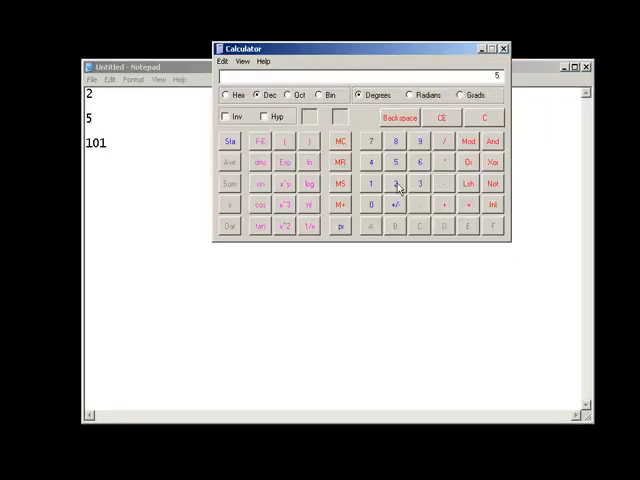
pyautogui.click(320, 92)
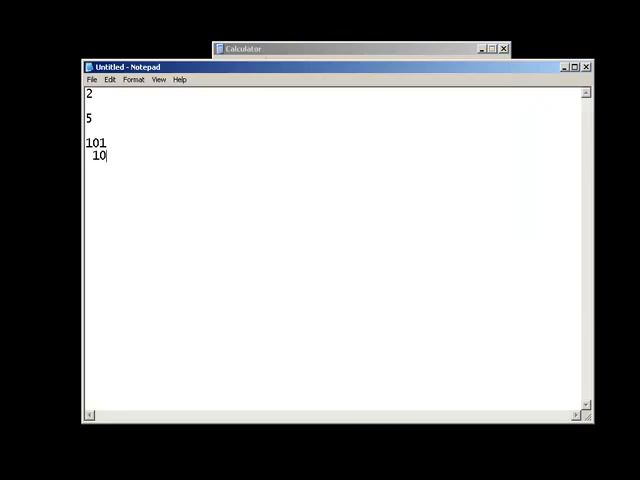
# Remove the mistyped 22 and add 111 on a new line of the notes.
pyautogui.write('22')
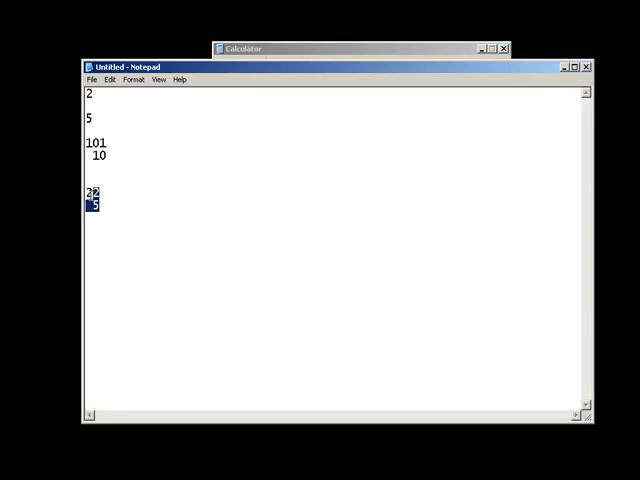
pyautogui.press('Delete')
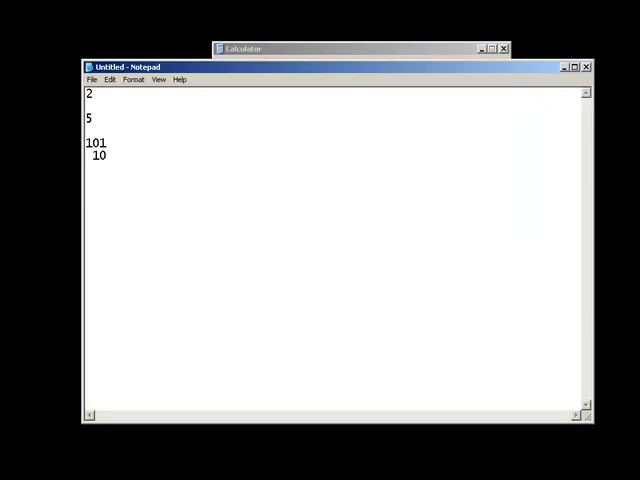
pyautogui.write('1')
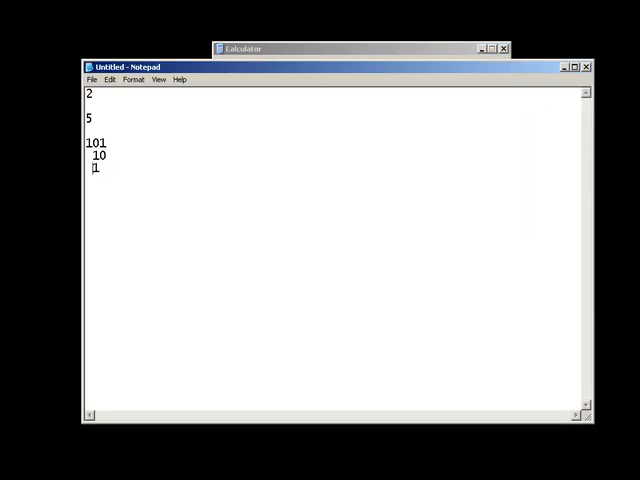
pyautogui.write('11')
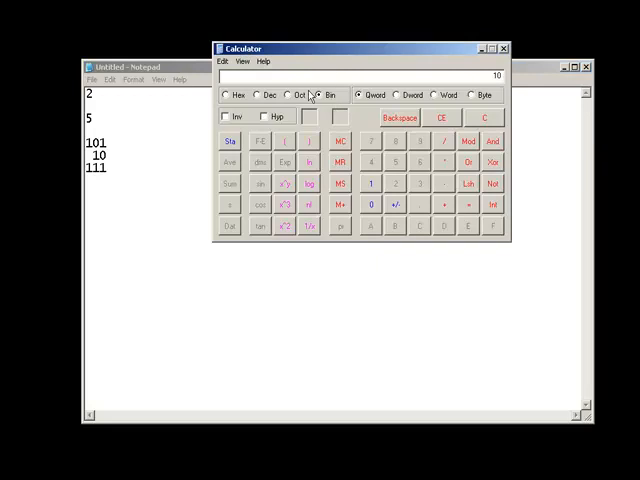
# Enter the digits 111 in Calculator's binary mode.
pyautogui.click(328, 96)
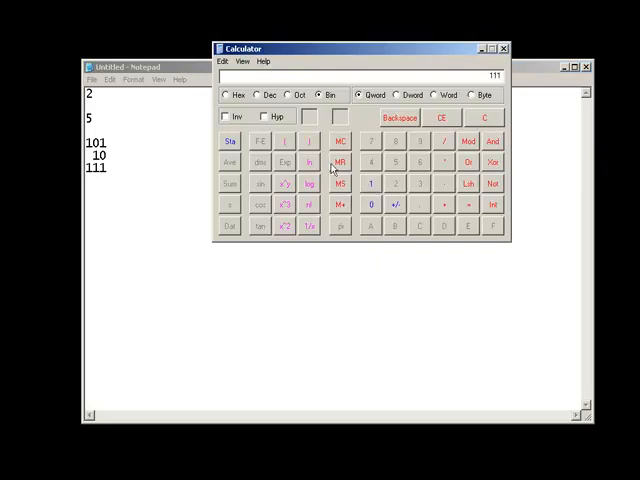
pyautogui.moveTo(382, 182)
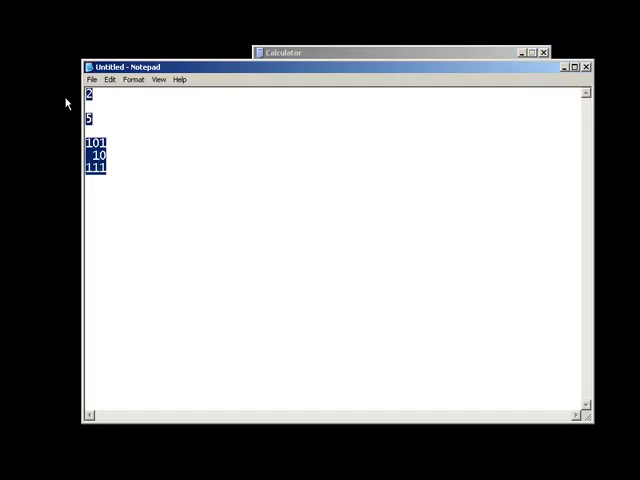
# Replace the notes with the word cat and return to Notepad after opening Character Map.
pyautogui.write('cat')
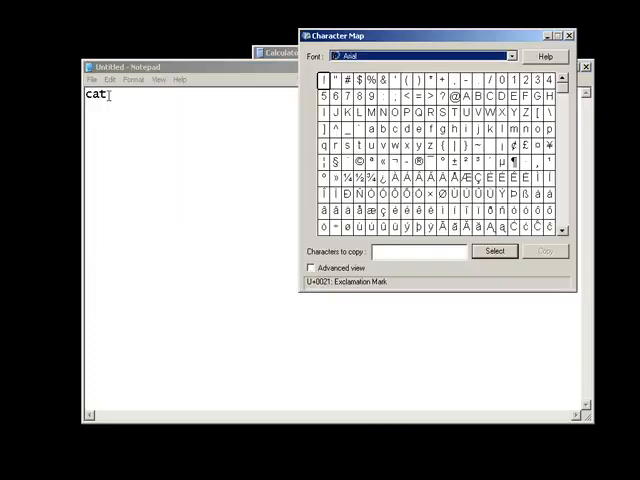
pyautogui.click(150, 68)
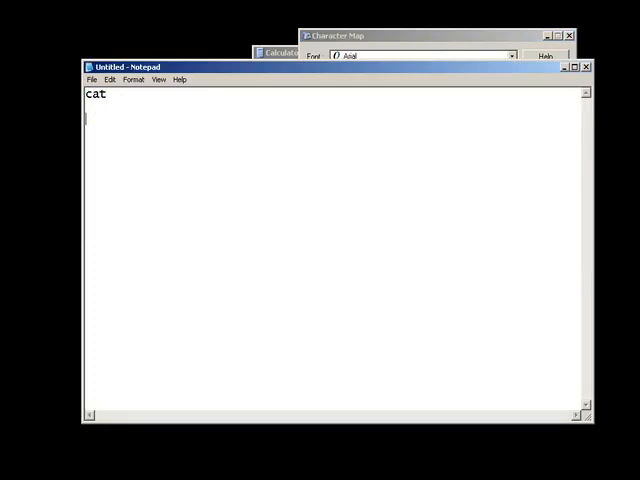
# Write the letters c a t spaced apart on the second line.
pyautogui.write('c   a')
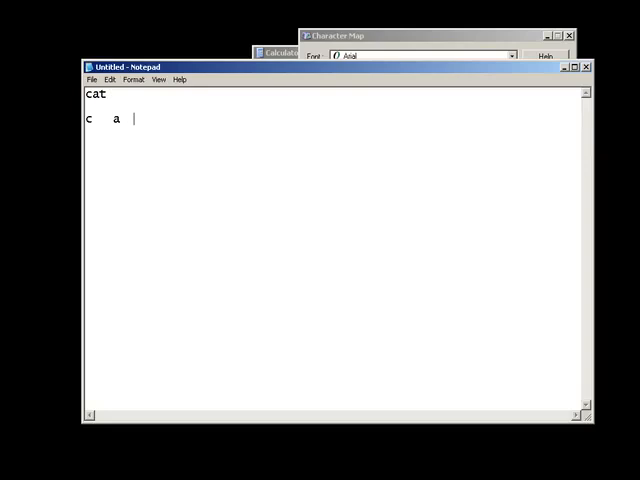
pyautogui.write('t')
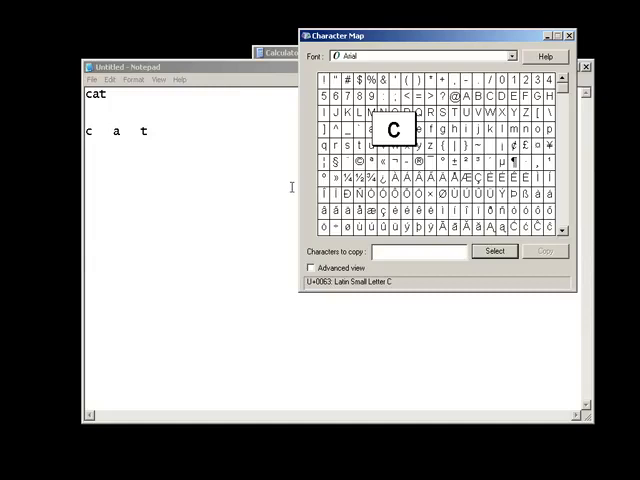
pyautogui.moveTo(386, 288)
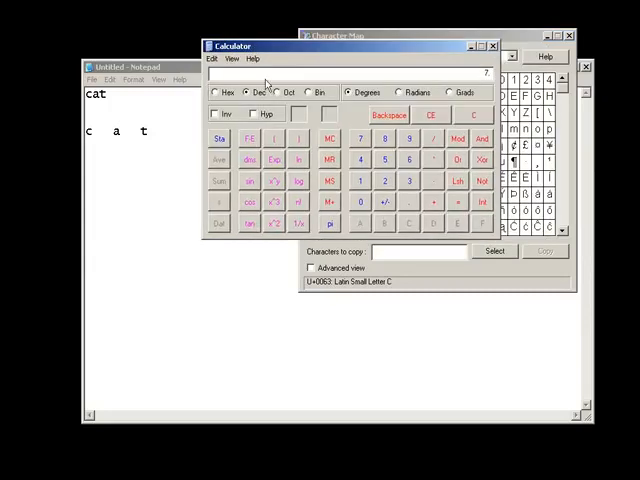
# Convert the letters' hex codes to decimal and note 99 97 116 above c a t.
pyautogui.click(216, 92)
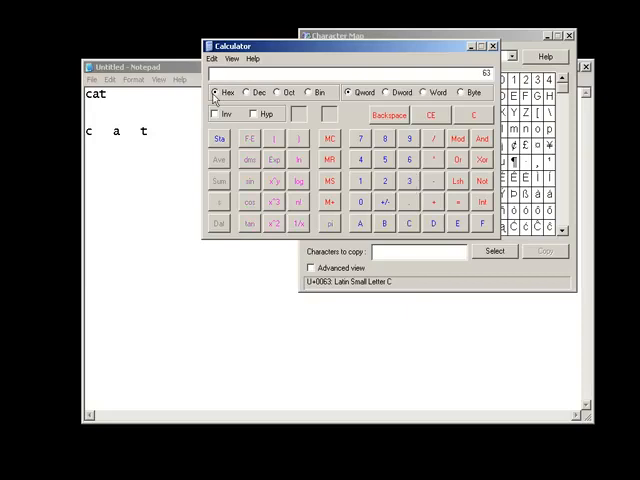
pyautogui.moveTo(248, 92)
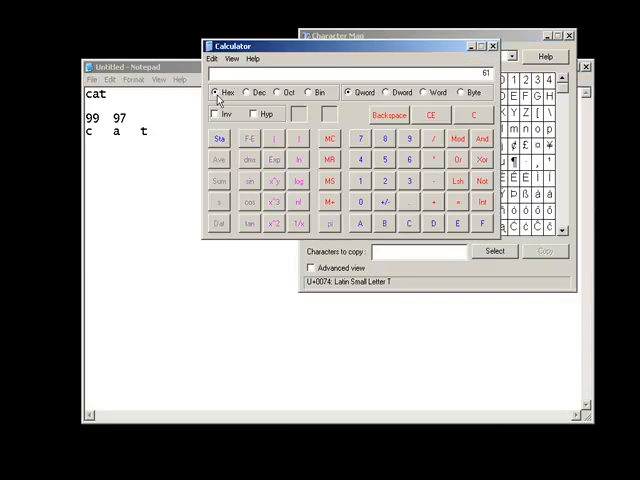
pyautogui.click(248, 92)
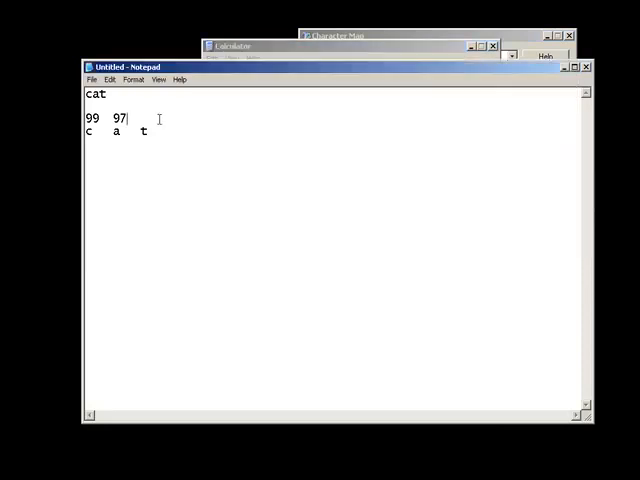
pyautogui.write('1')
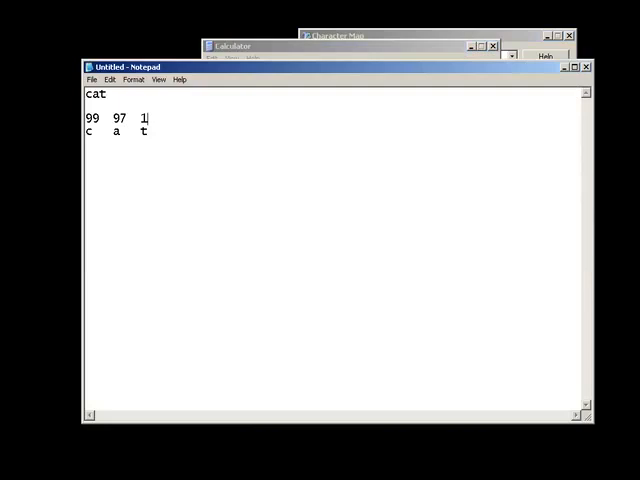
pyautogui.write('16')
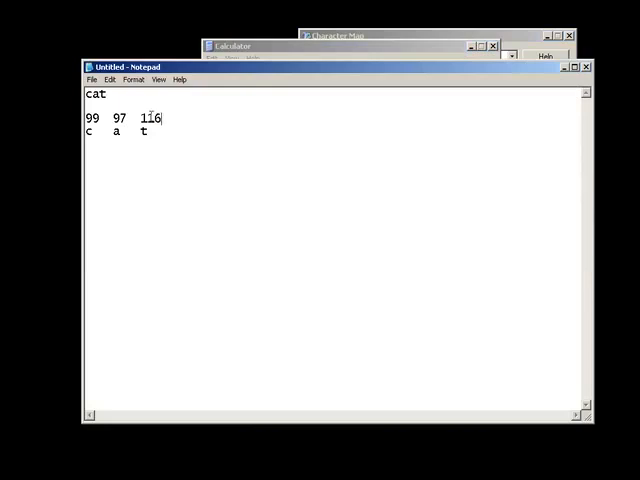
# Convert 99, 97 and 116 to binary and note 1100011, 1100001, 1110100 under the letters.
pyautogui.doubleClick(120, 118)
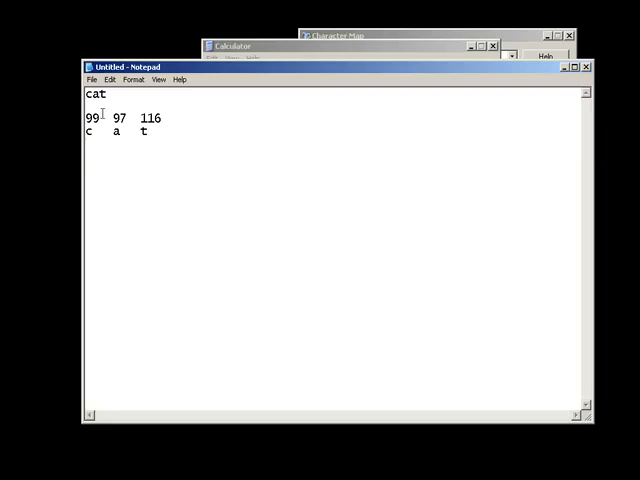
pyautogui.doubleClick(90, 116)
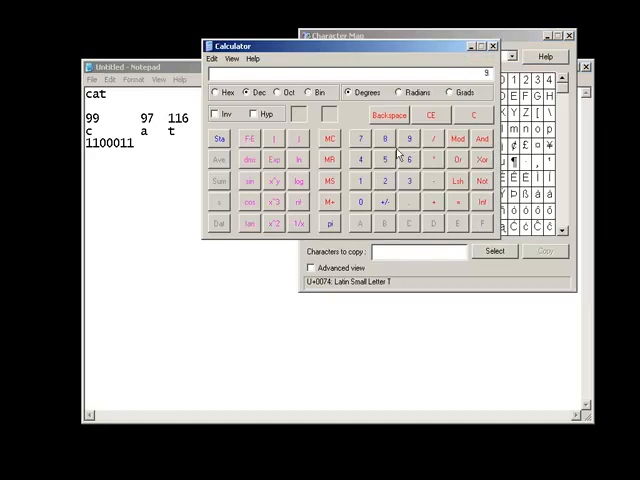
pyautogui.click(316, 92)
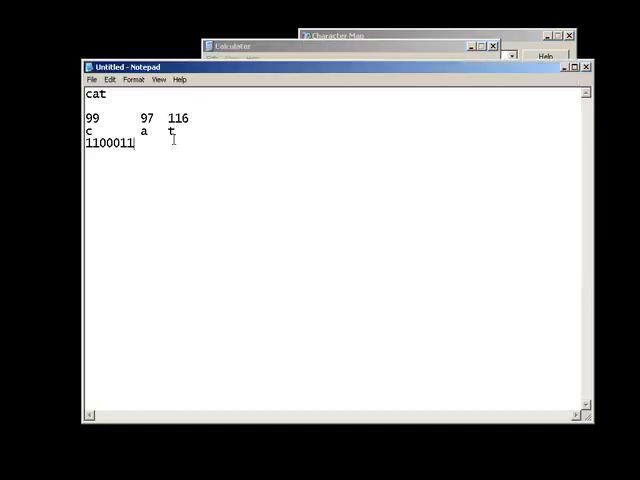
pyautogui.write('1100001')
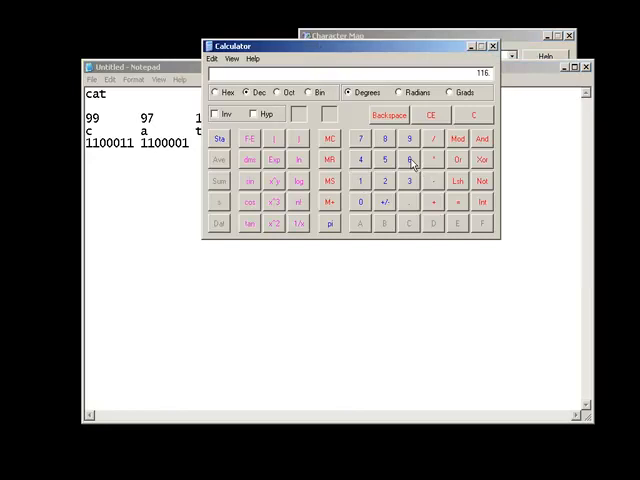
pyautogui.click(308, 92)
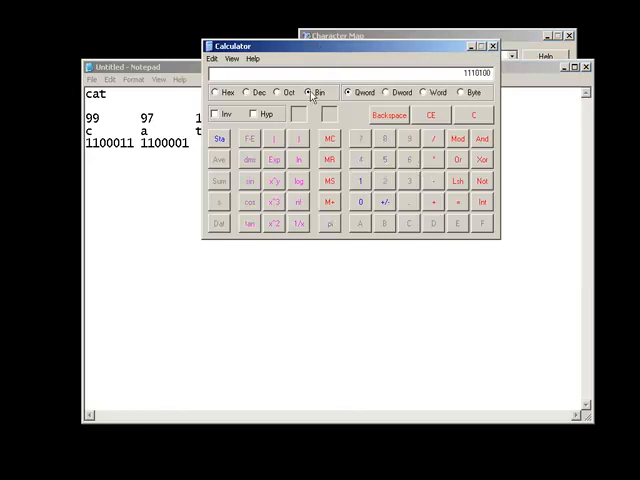
pyautogui.click(130, 68)
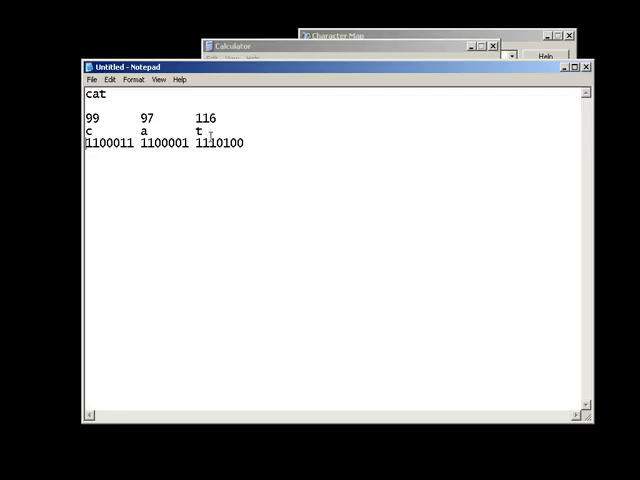
pyautogui.write('0')
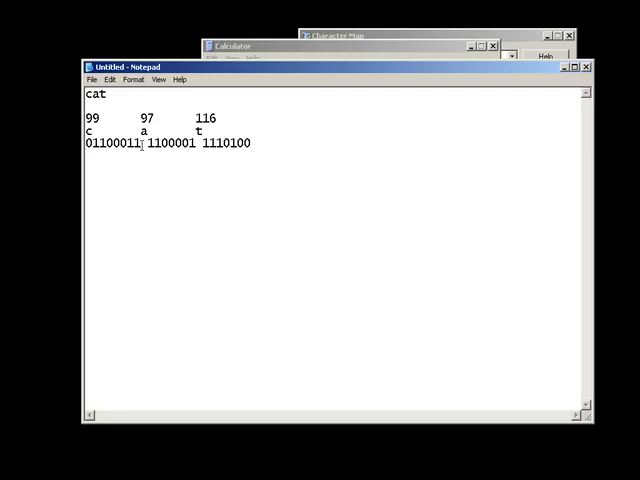
pyautogui.press('Backspace')
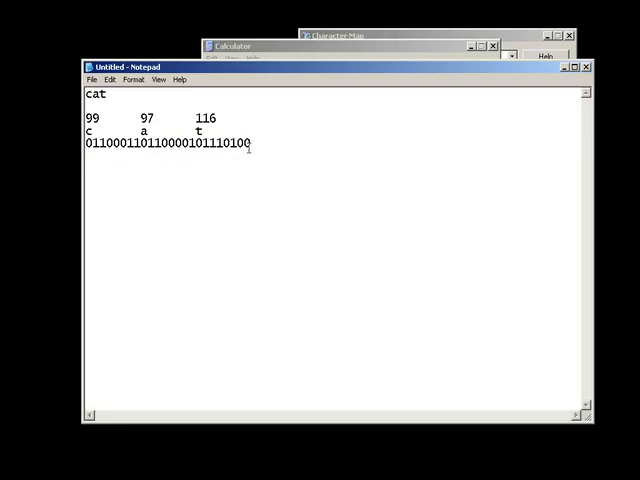
pyautogui.moveTo(200, 144); pyautogui.dragTo(252, 144)
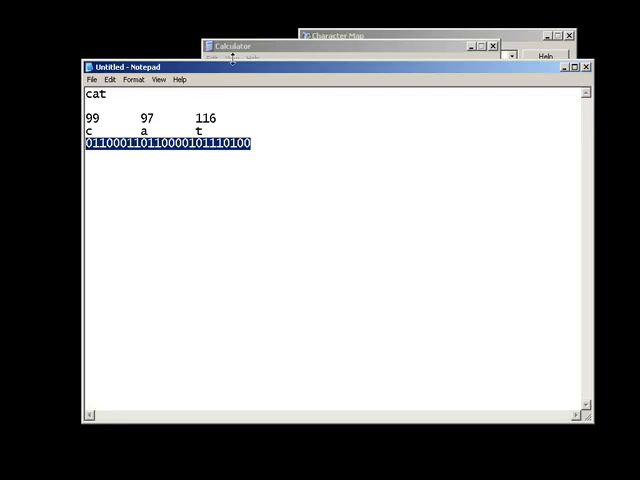
pyautogui.click(260, 144)
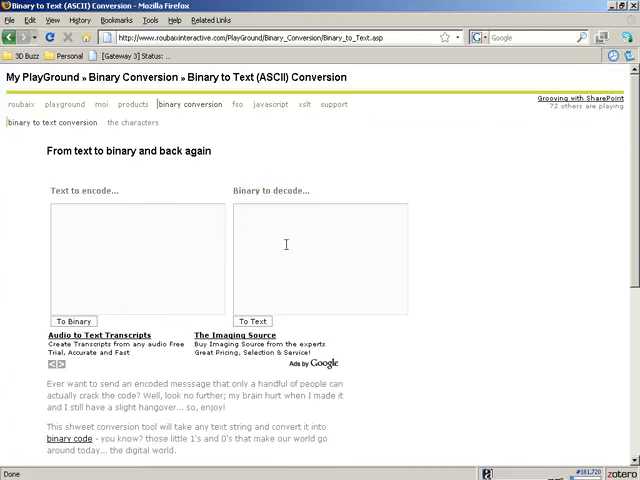
pyautogui.moveTo(128, 202)
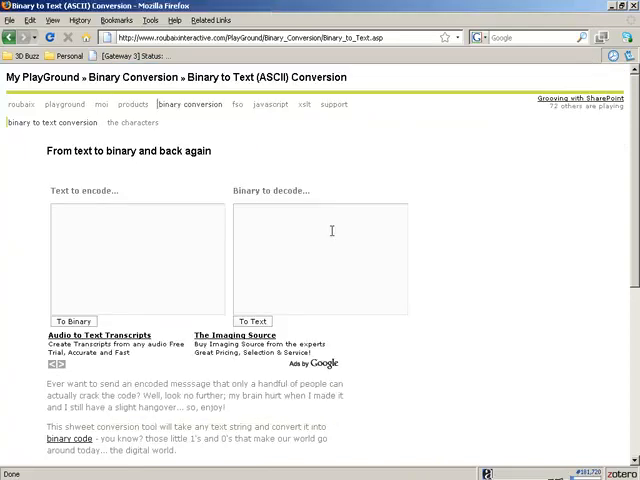
# Decode the pasted binary string and encode cat on the site, selecting its binary output.
pyautogui.write('0110001101100001011101100')
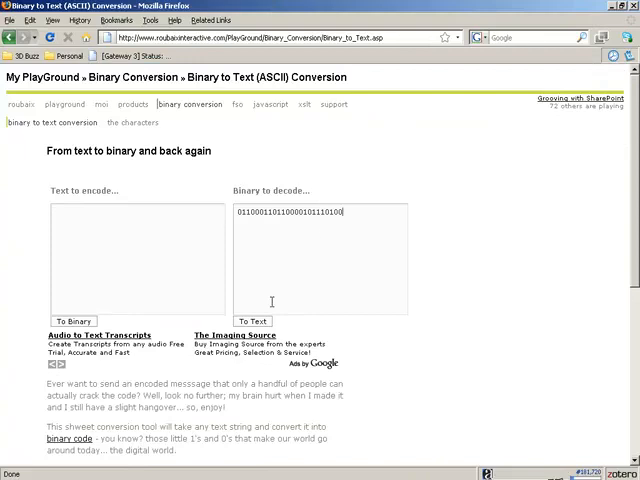
pyautogui.write('cat')
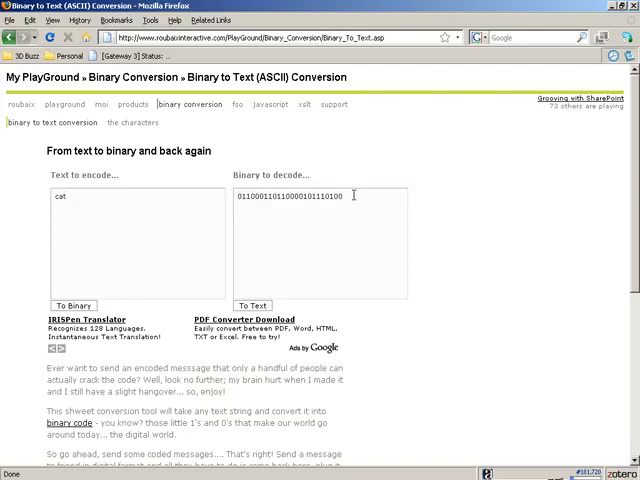
pyautogui.moveTo(438, 280)
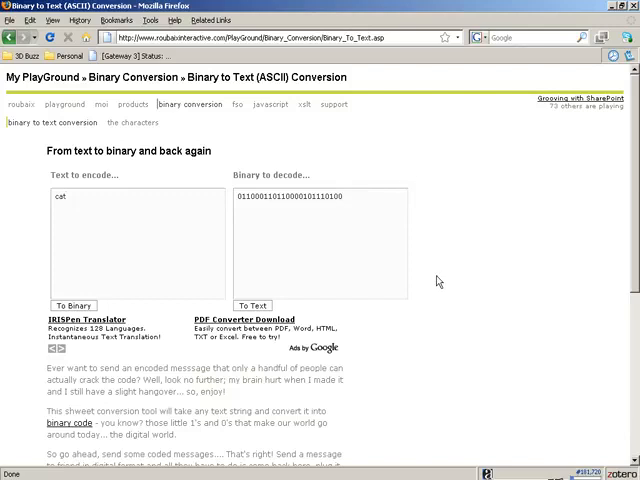
pyautogui.click(344, 196)
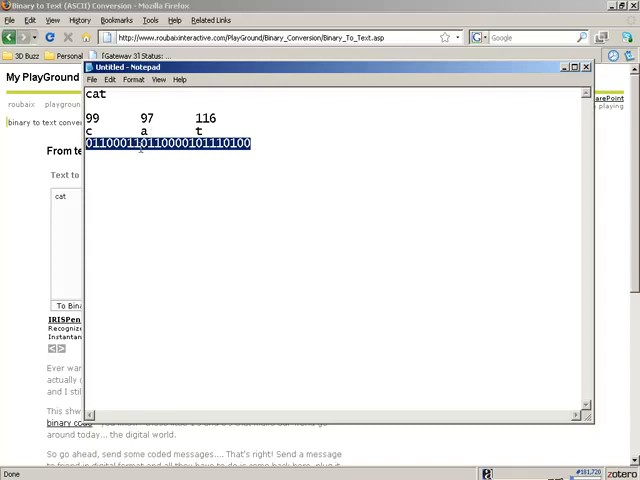
pyautogui.moveTo(264, 142)
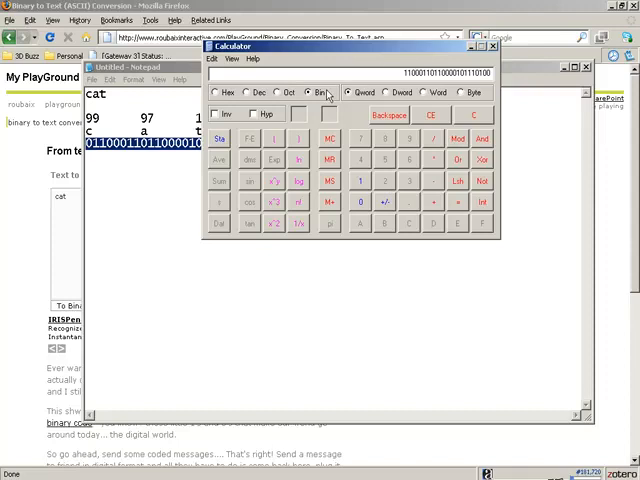
# Show the pasted binary string for cat as a decimal number.
pyautogui.click(248, 92)
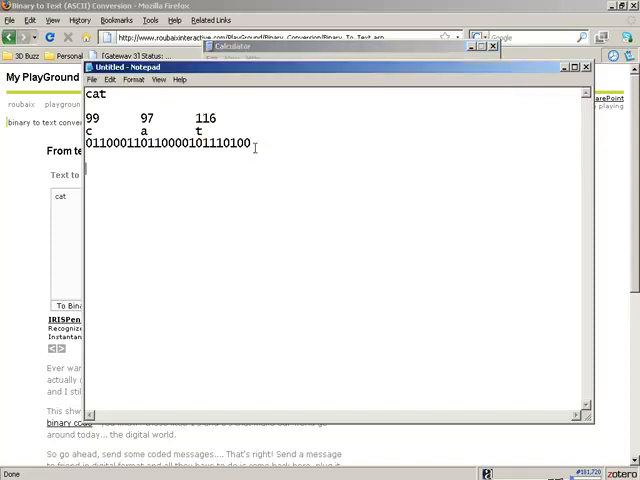
# Write the decimal value 6513012 under cat's binary string in Notepad.
pyautogui.write('6513012')
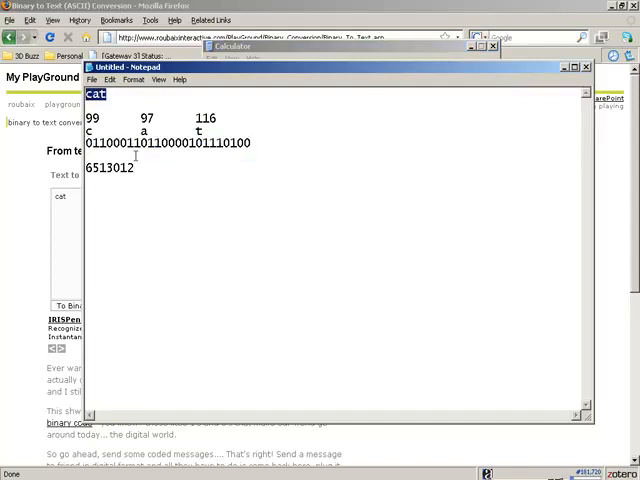
pyautogui.click(136, 168)
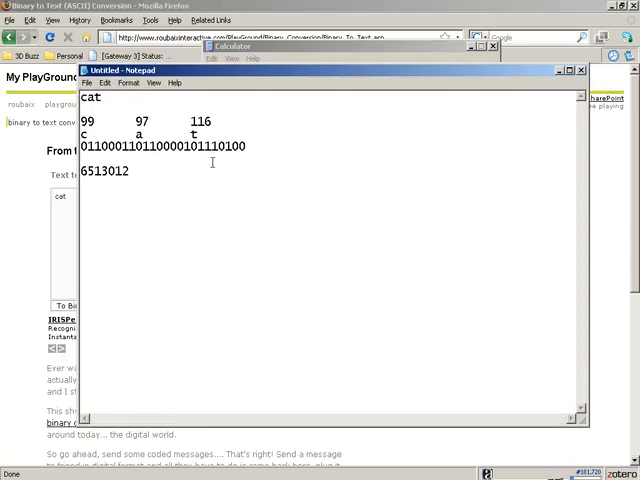
pyautogui.moveTo(224, 132)
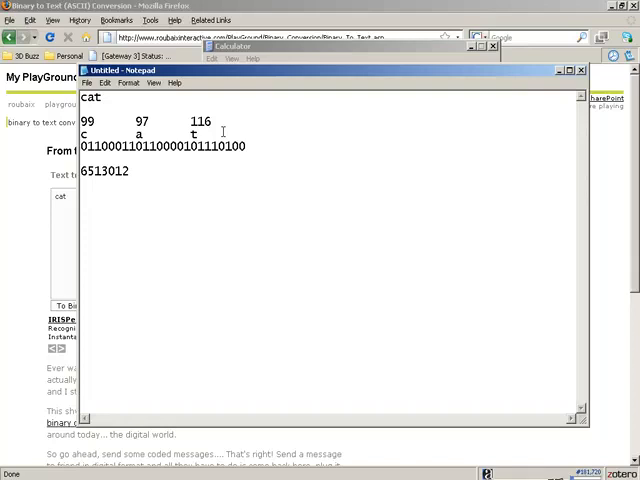
pyautogui.click(128, 172)
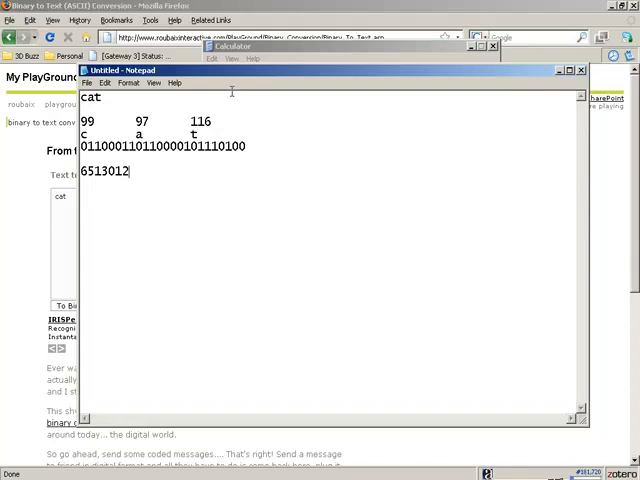
pyautogui.moveTo(200, 252)
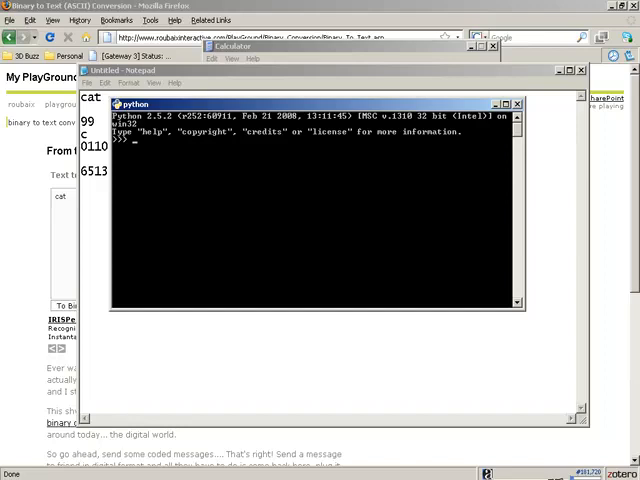
# Evaluate 5 + 'cat' to trigger the int-and-str unsupported operand TypeError.
pyautogui.write('5')
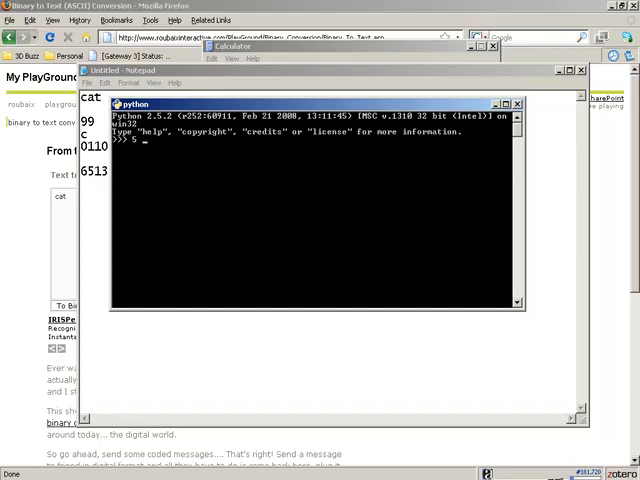
pyautogui.write('+')
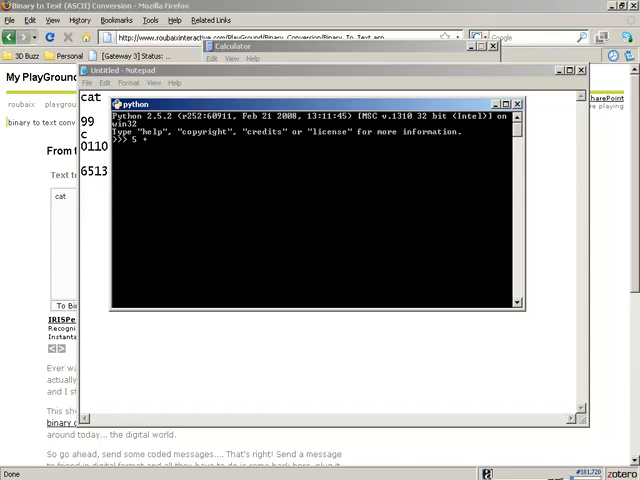
pyautogui.write("'cat")
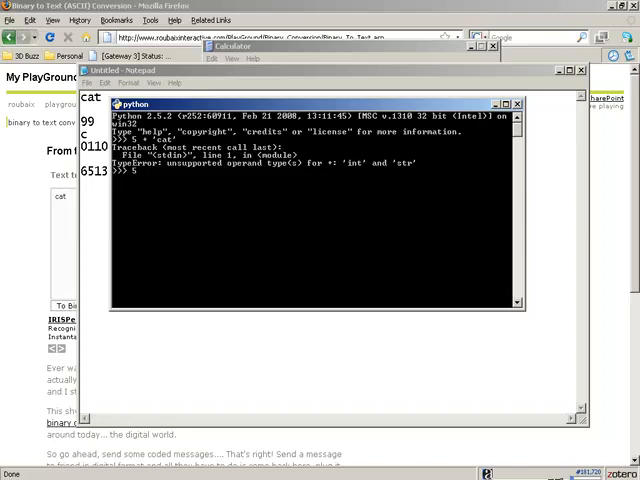
pyautogui.write('5.0')
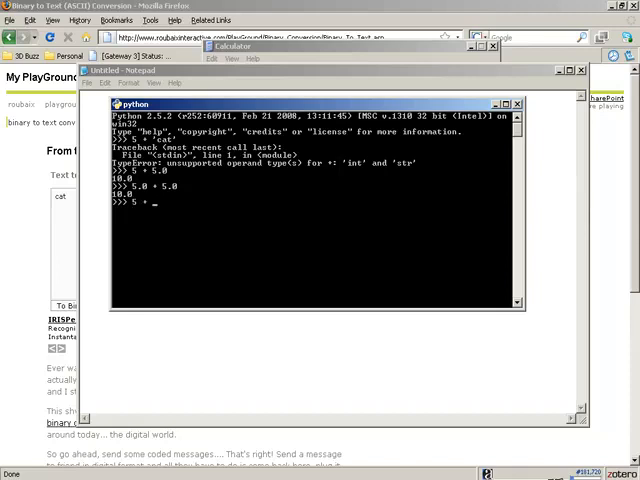
# Evaluate 5 + '123' to get another int-and-str TypeError, then begin the next addition with 5.
pyautogui.write("'")
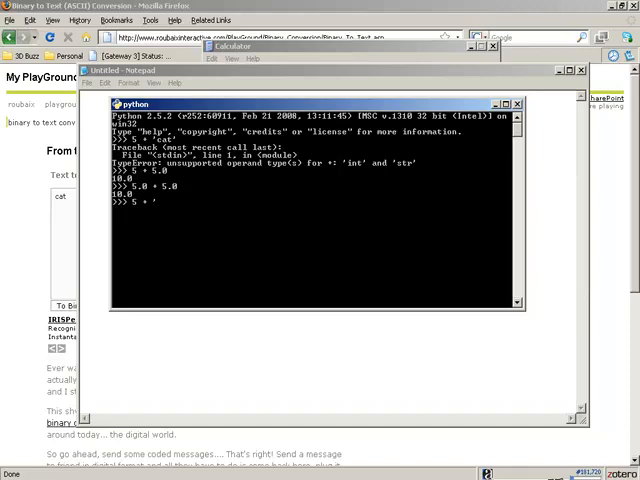
pyautogui.write('123')
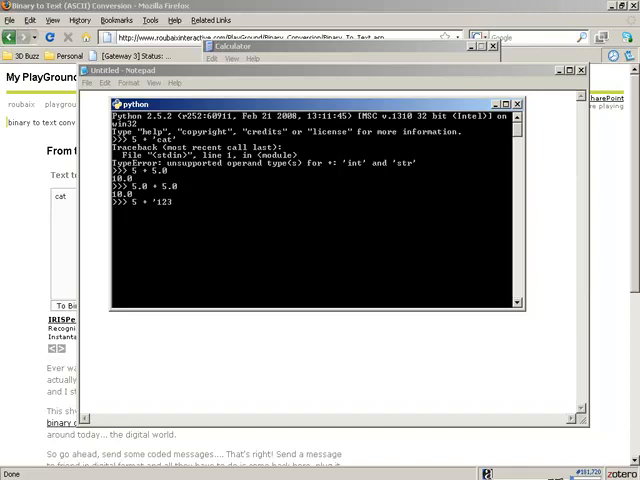
pyautogui.write("'")
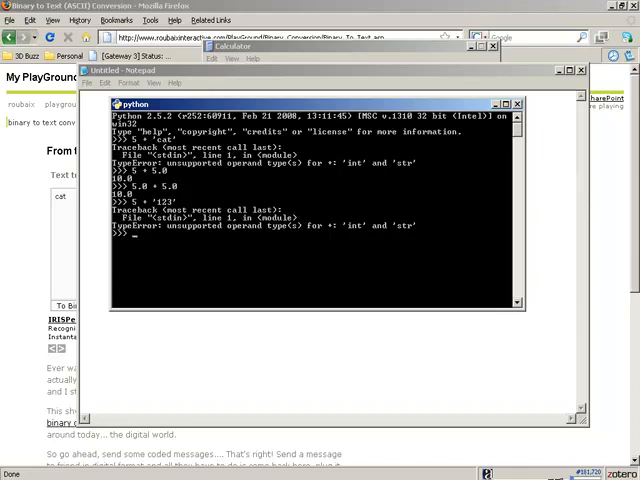
pyautogui.write('5')
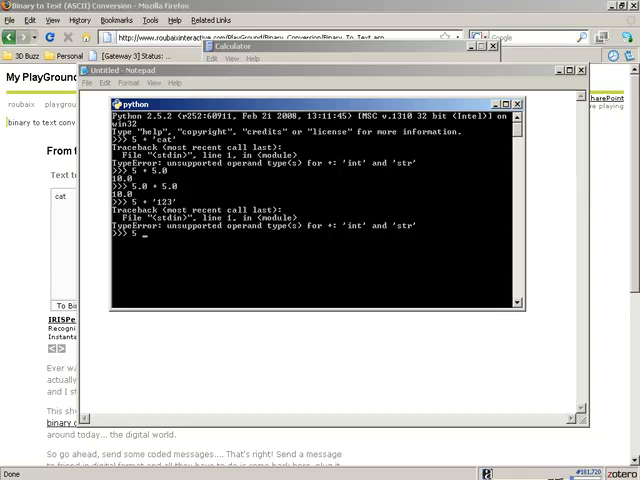
# Evaluate 5 + int('123'), converting the string to an integer before adding to get 128.
pyautogui.write("int('123'")
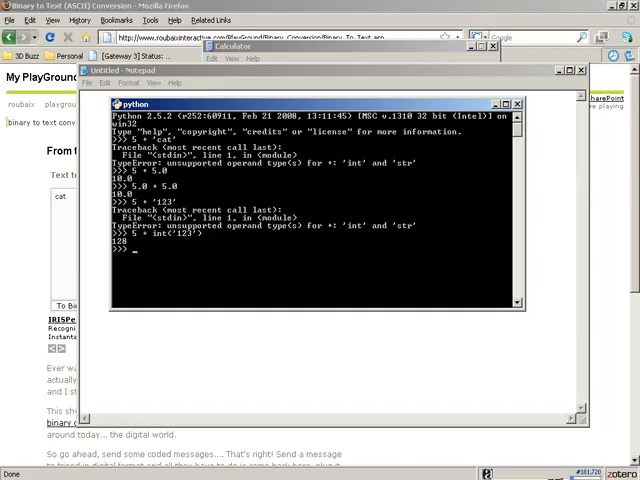
pyautogui.write('5 1')
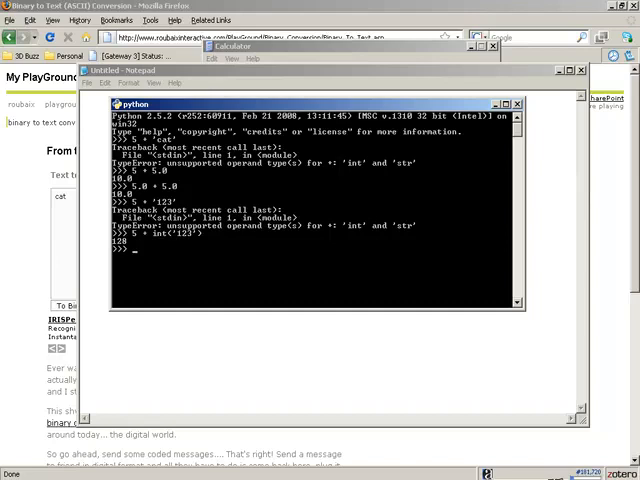
# Evaluate str(5) + '123' to join them into '5123', then start an int() call.
pyautogui.write('str(')
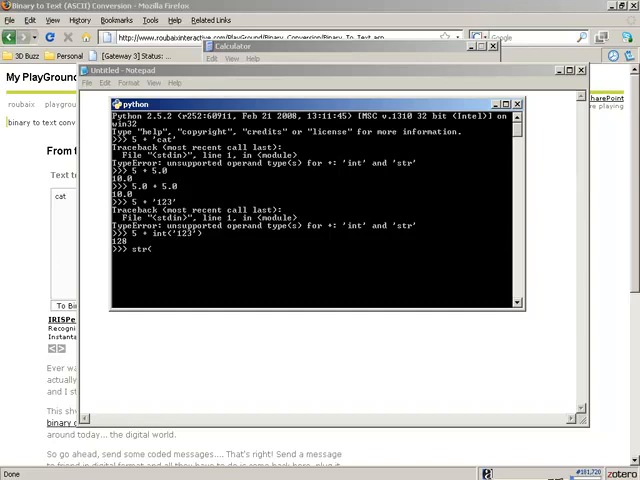
pyautogui.write('5')
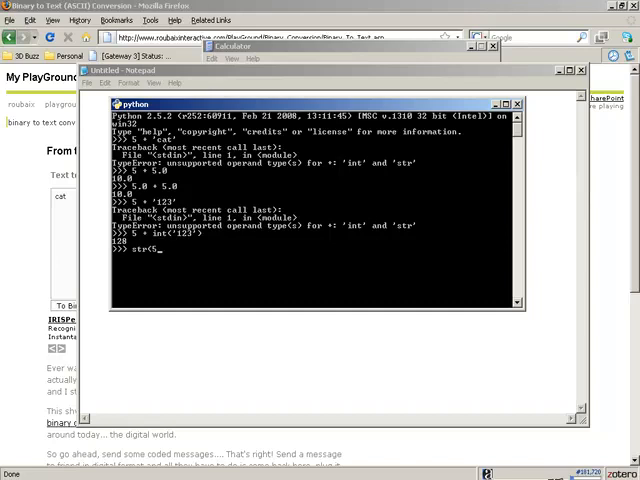
pyautogui.write("+ '12")
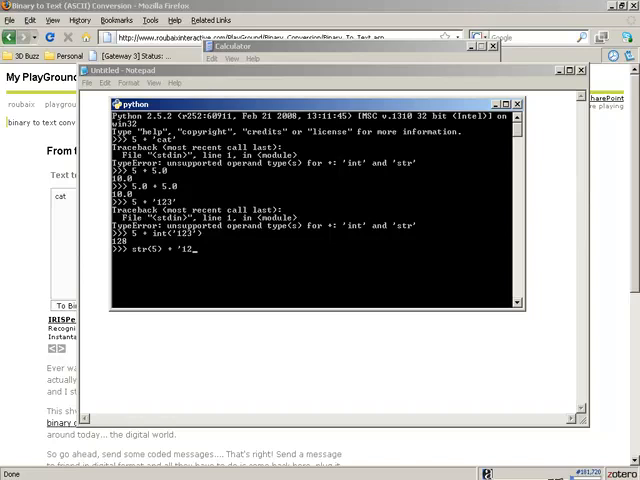
pyautogui.press('Return')
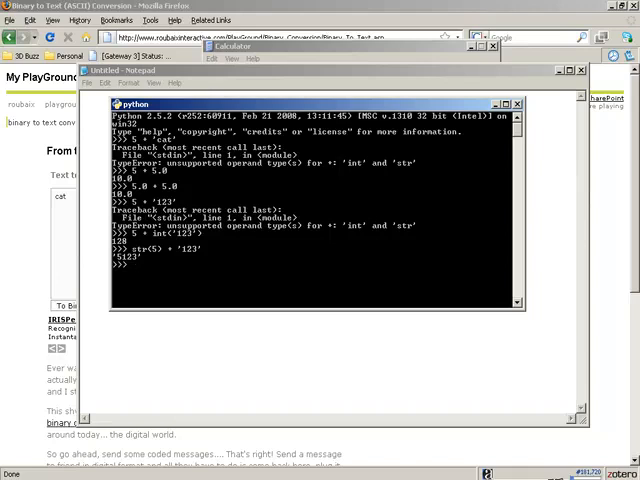
pyautogui.write('int(')
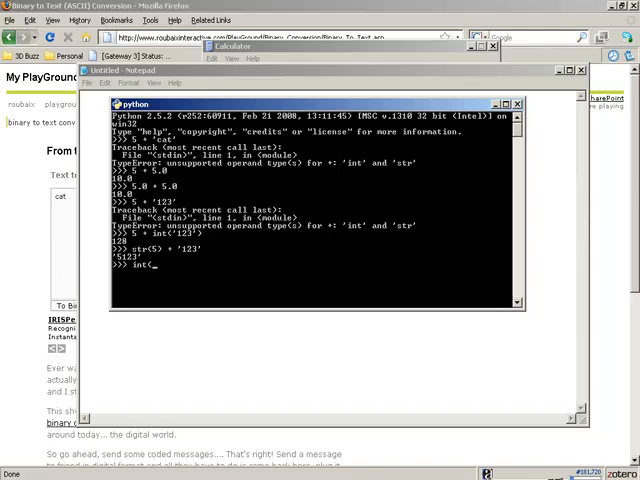
# Evaluate int('cat'), raising a ValueError for an invalid base-10 literal.
pyautogui.write("'cat'")
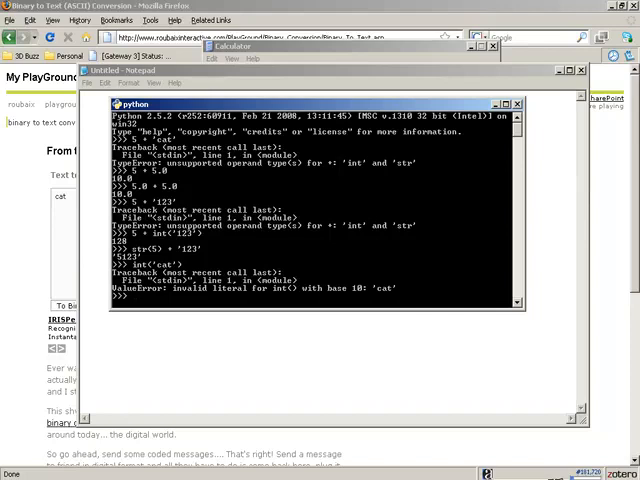
# Evaluate 5 + '5.25' and 5 + int('5.25') failing, then 5 + float('5.25') giving 10.25.
pyautogui.write('5')
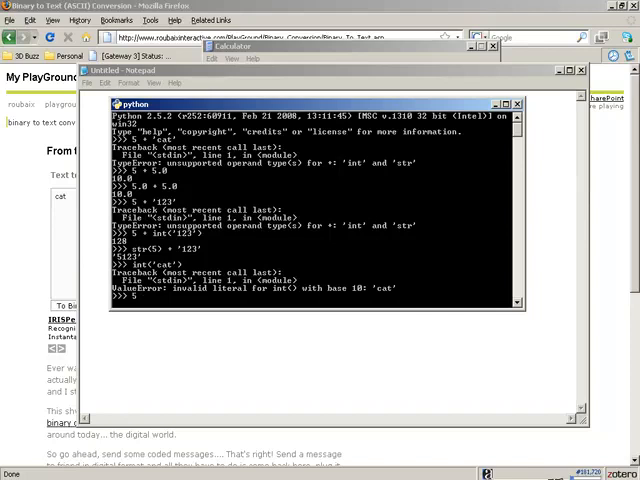
pyautogui.write("'5")
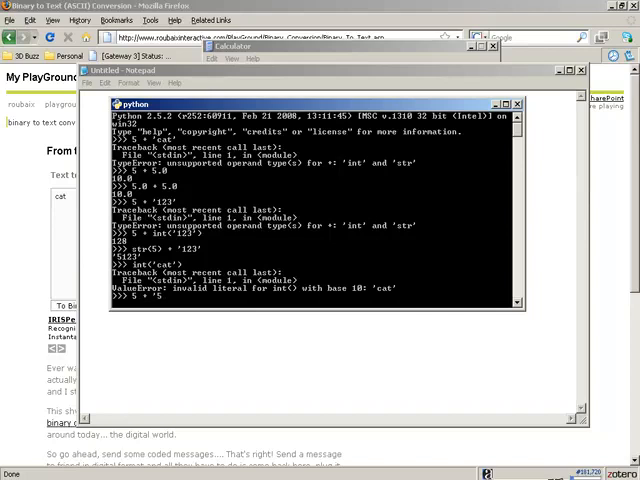
pyautogui.write('.25')
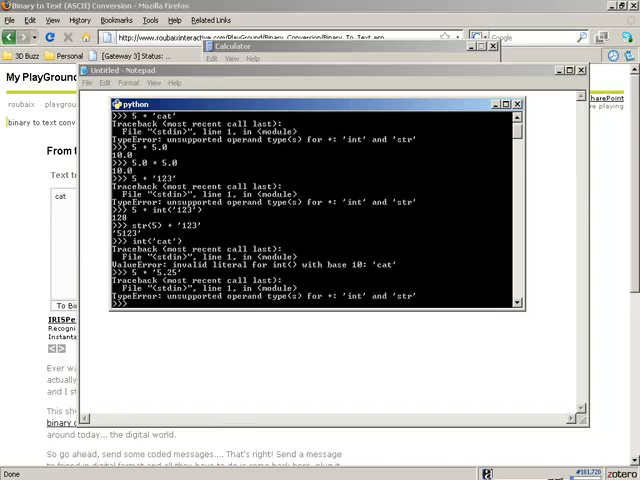
pyautogui.write("5 + '5.25'")
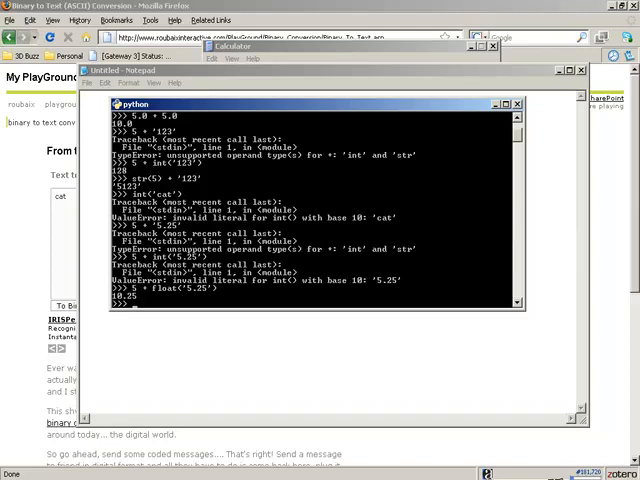
# Evaluate True, False and 1 + True, then boolean(1) raising a NameError.
pyautogui.write('Tr')
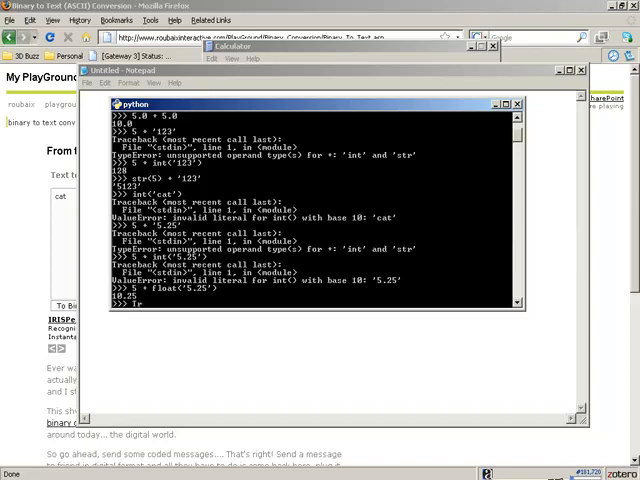
pyautogui.write('True')
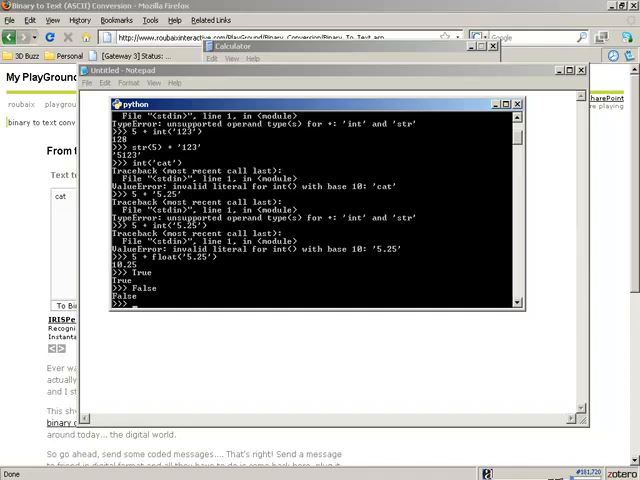
pyautogui.write('1 + True')
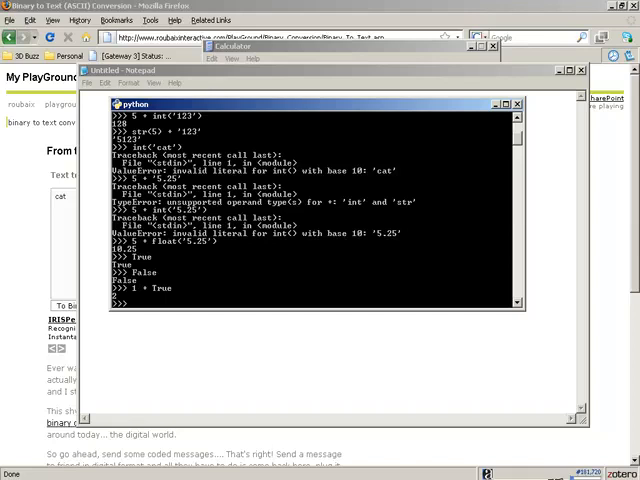
pyautogui.write('boolean(1')
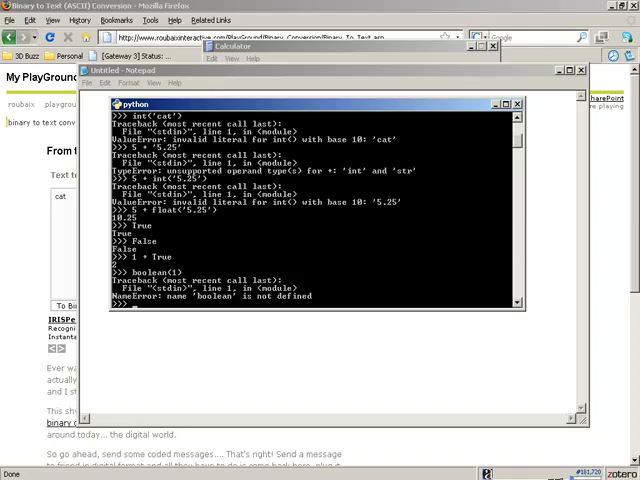
# Evaluate type(5) and type(5.25), then bool(1) and bool(0).
pyautogui.write('type')
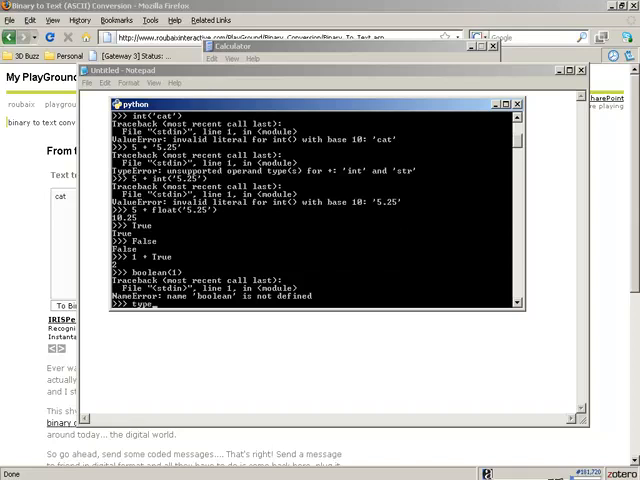
pyautogui.write('(5')
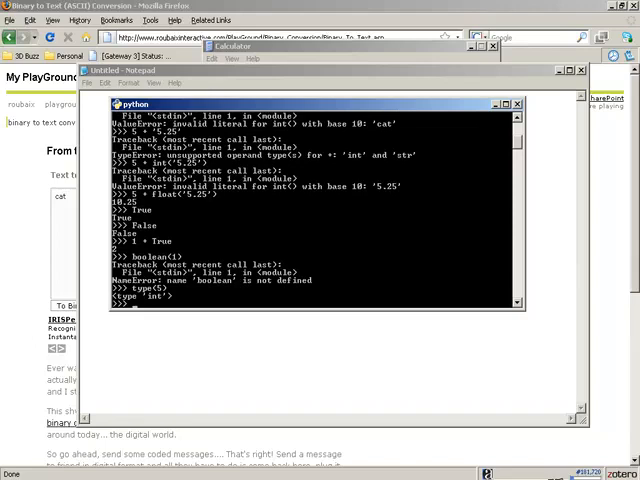
pyautogui.write('type(5.25)')
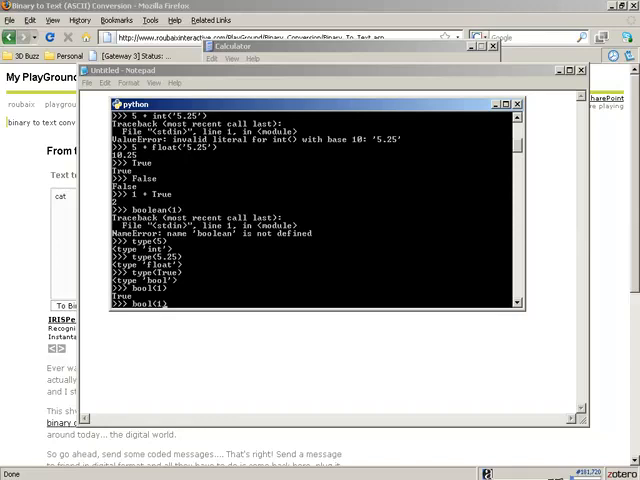
pyautogui.write('bool(0)')
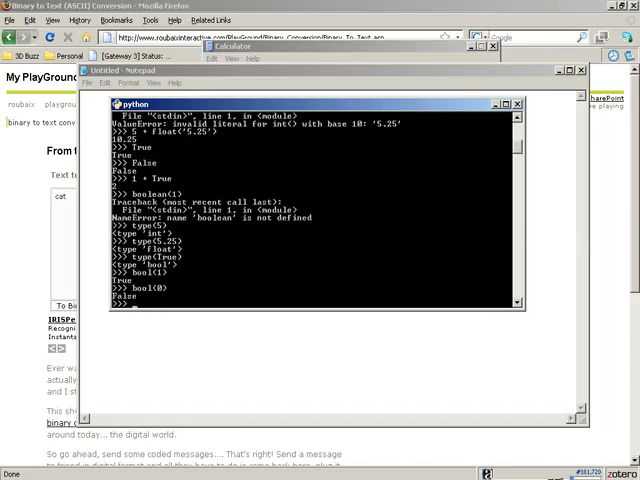